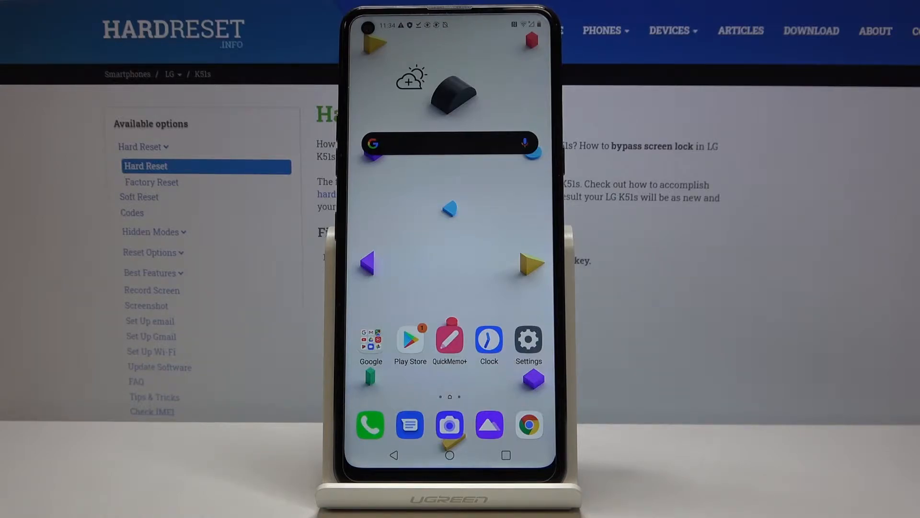
Reach the fingerprint setup intro via Settings > Lock screen & security > Fingerprints.
{"action": "left_click", "coordinate": [527, 339]}
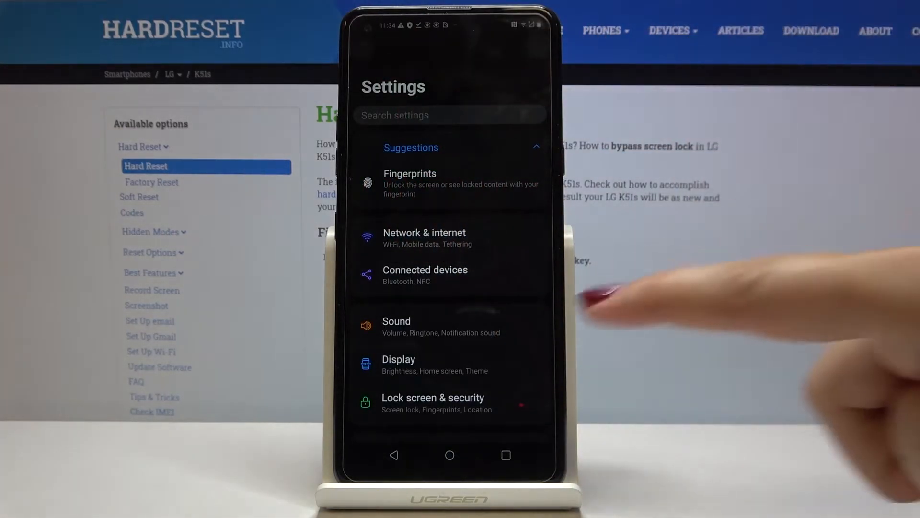
{"action": "scroll", "scroll_direction": "down", "scroll_amount": 3}
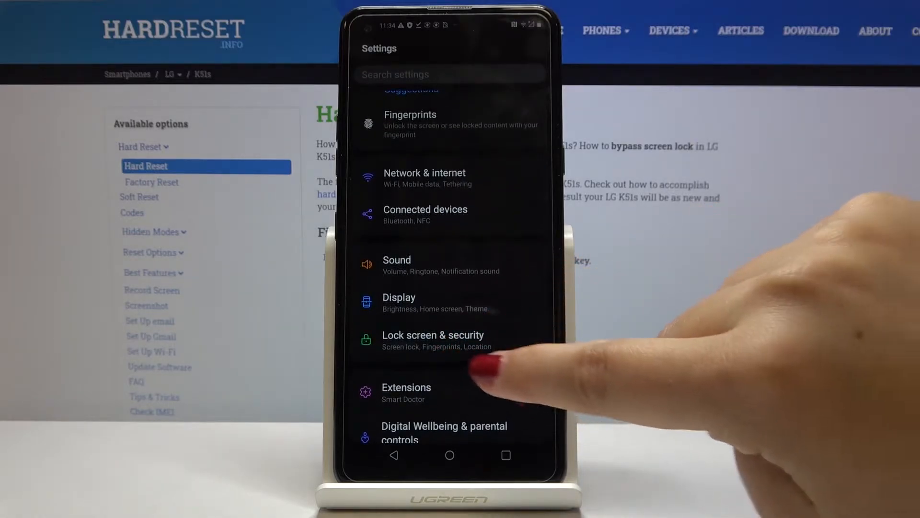
{"action": "left_click", "coordinate": [433, 340]}
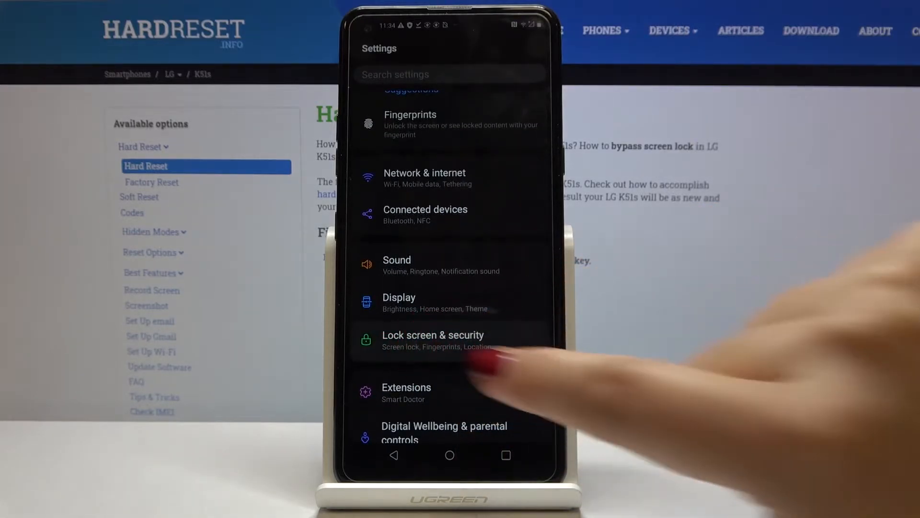
{"action": "left_click", "coordinate": [433, 340]}
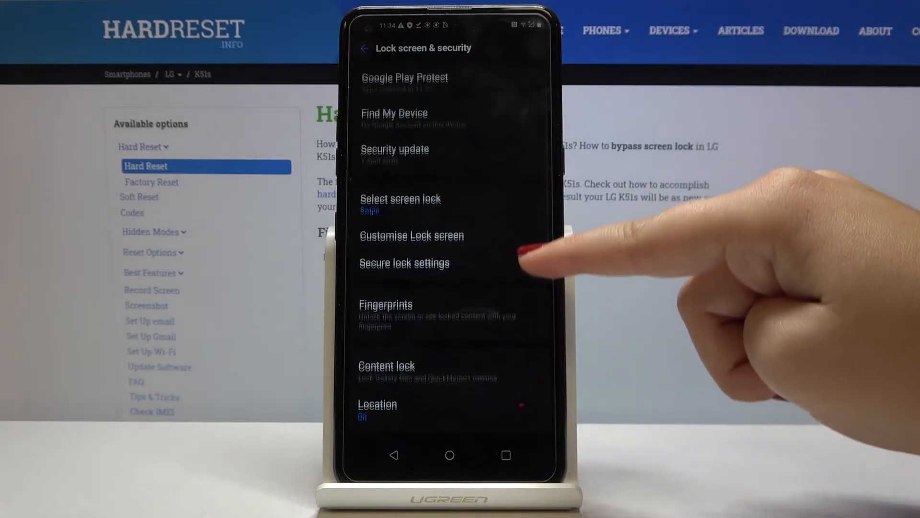
{"action": "left_click", "coordinate": [385, 304]}
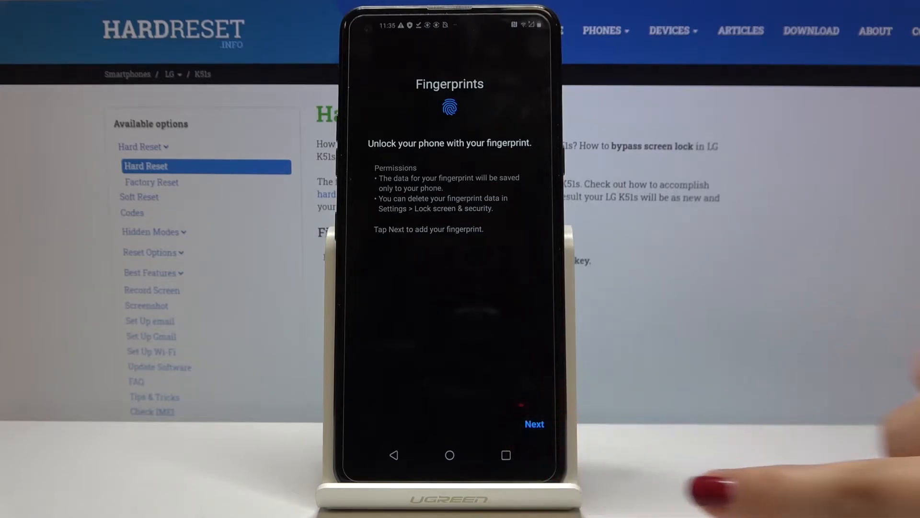
Choose Pattern as the backup lock and draw an L-shaped pattern, confirming it twice.
{"action": "left_click", "coordinate": [533, 424]}
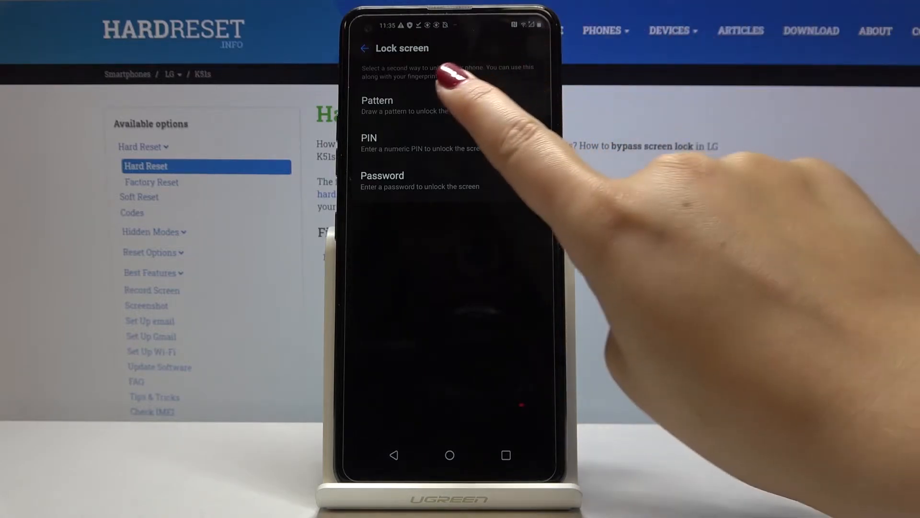
{"action": "left_click", "coordinate": [378, 106]}
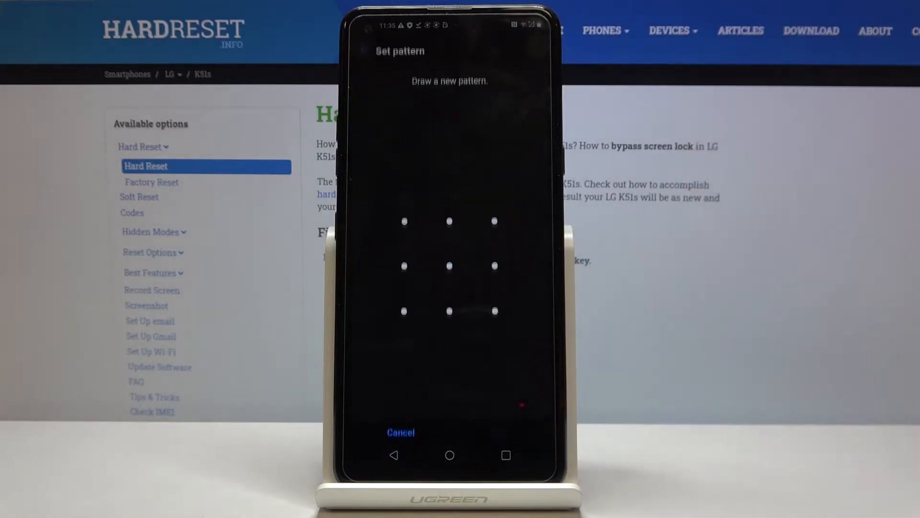
{"action": "left_click_drag", "start_coordinate": [404, 221], "coordinate": [404, 263]}
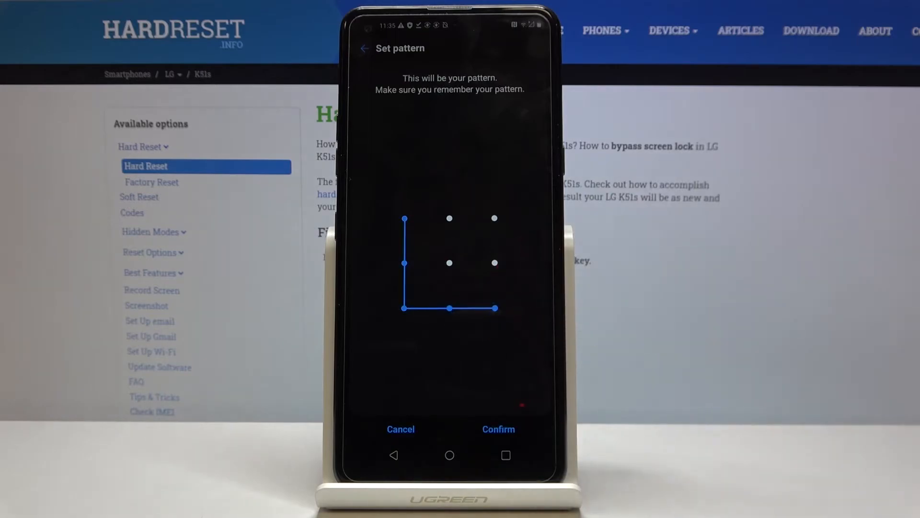
{"action": "left_click", "coordinate": [499, 428]}
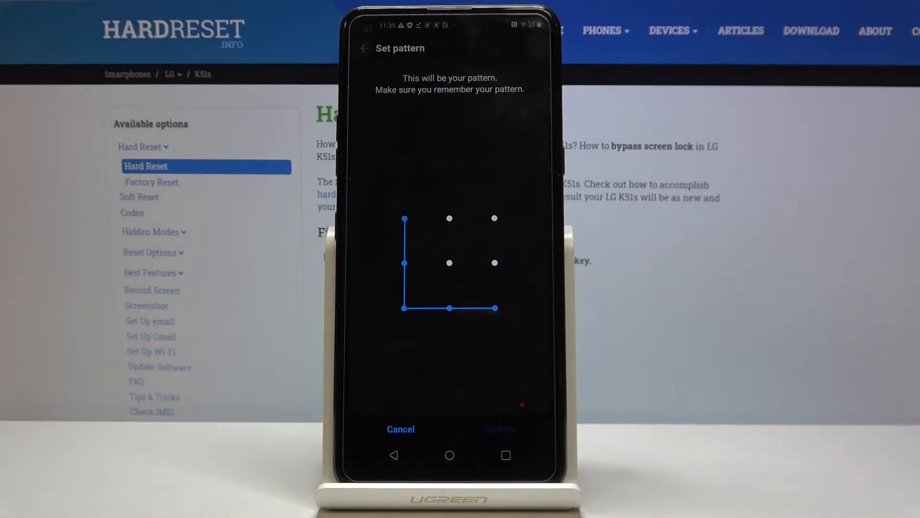
{"action": "left_click", "coordinate": [499, 429]}
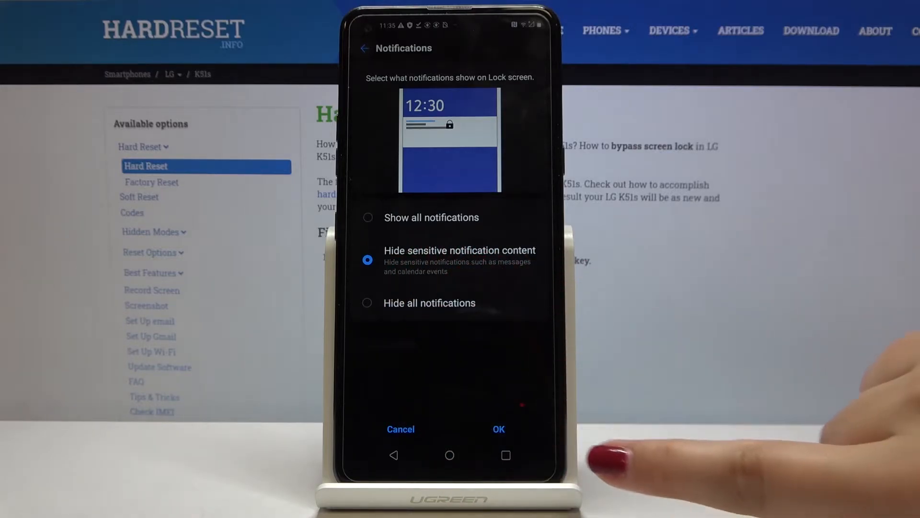
Accept the notification choice and scan the finger on the sensor until registration completes.
{"action": "left_click", "coordinate": [498, 429]}
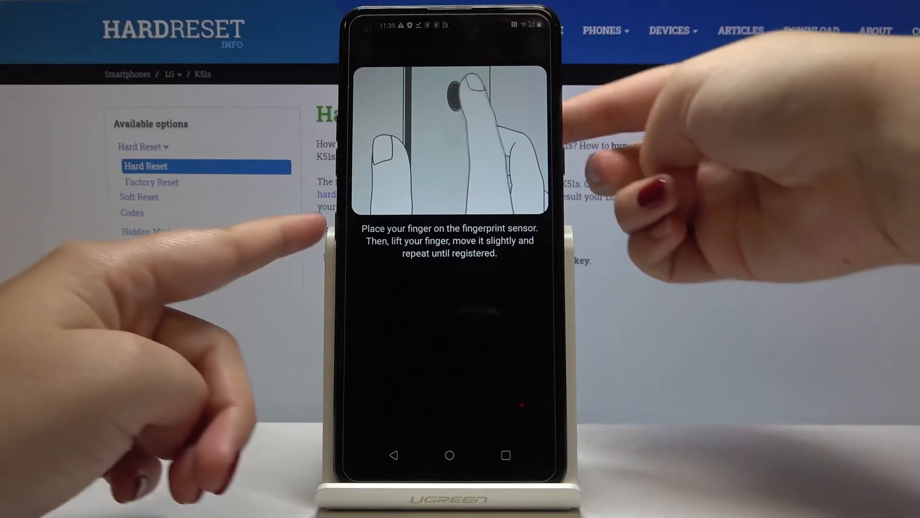
{"action": "left_click", "coordinate": [450, 135]}
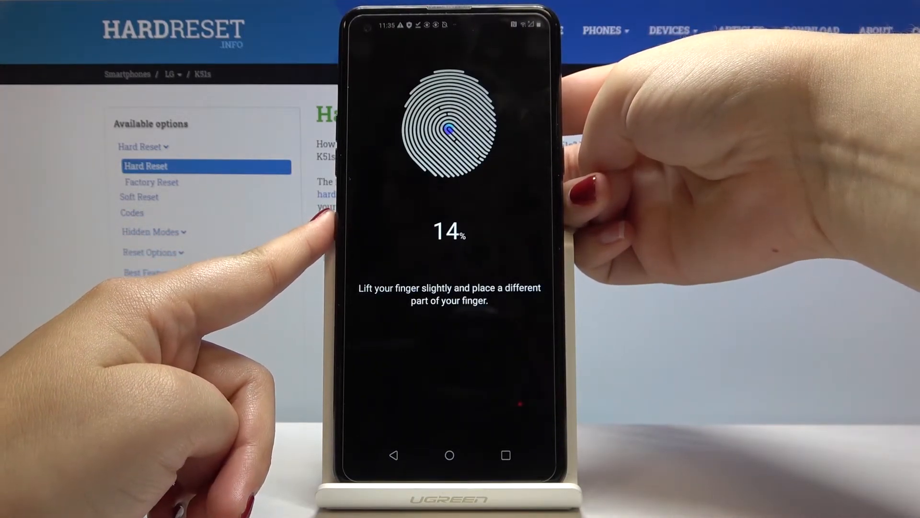
{"action": "left_click", "coordinate": [449, 123]}
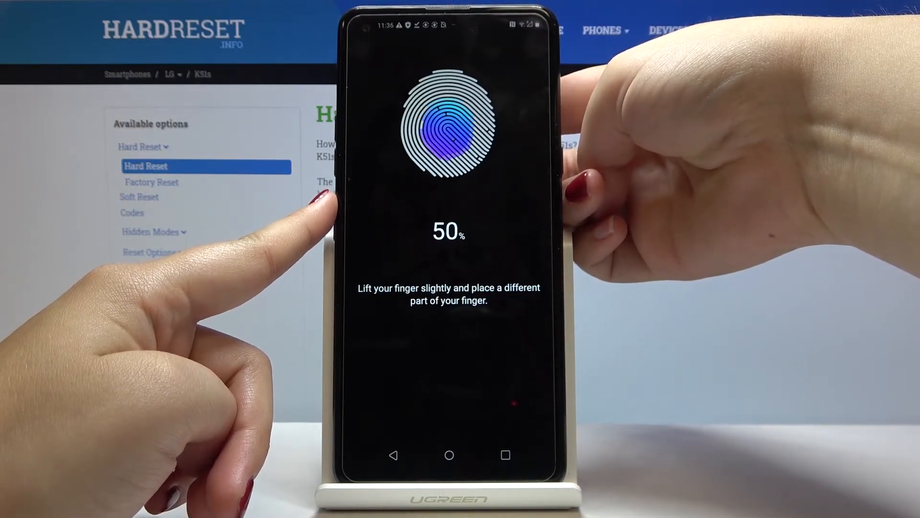
{"action": "left_click", "coordinate": [449, 124]}
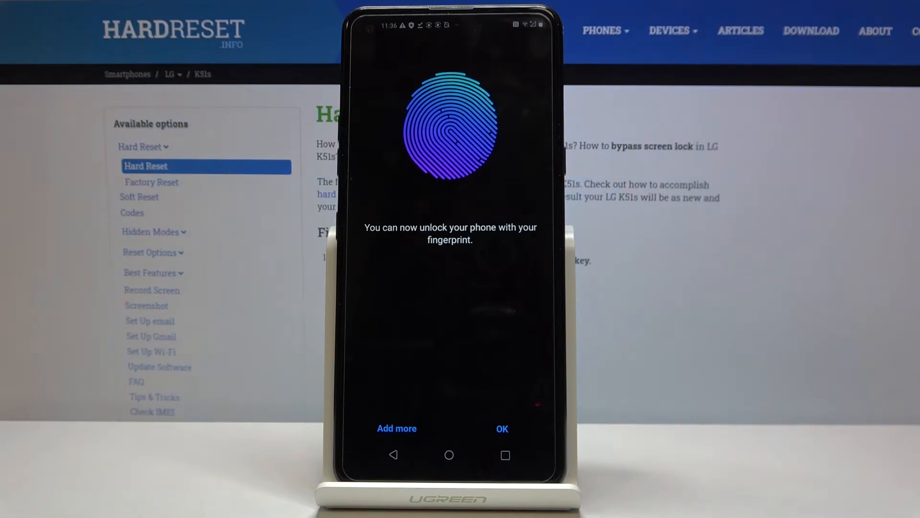
{"action": "left_click", "coordinate": [502, 429]}
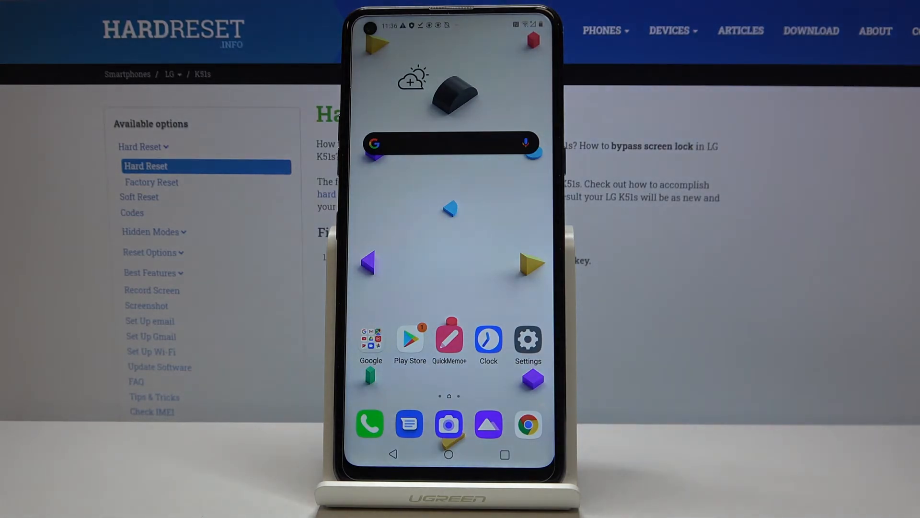
Return to the Fingerprints page and delete Finger 1, keeping the pattern lock.
{"action": "left_click", "coordinate": [526, 342]}
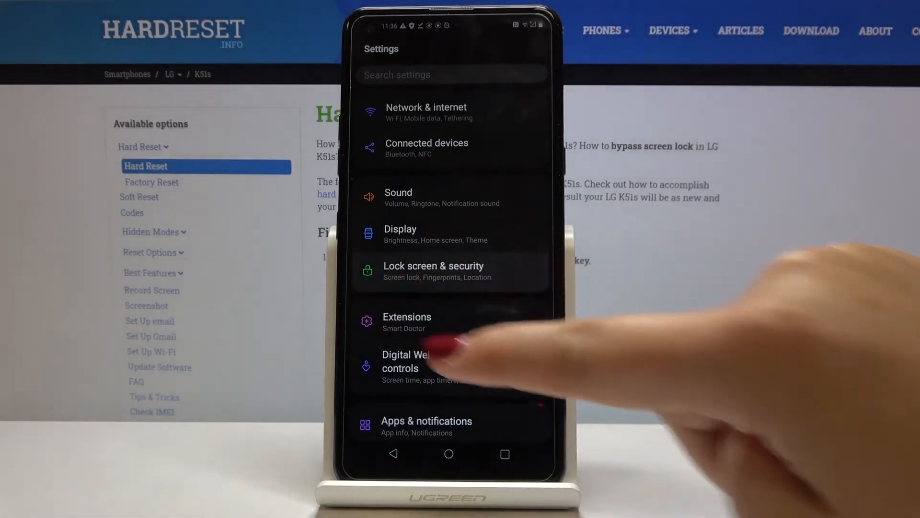
{"action": "left_click", "coordinate": [433, 270]}
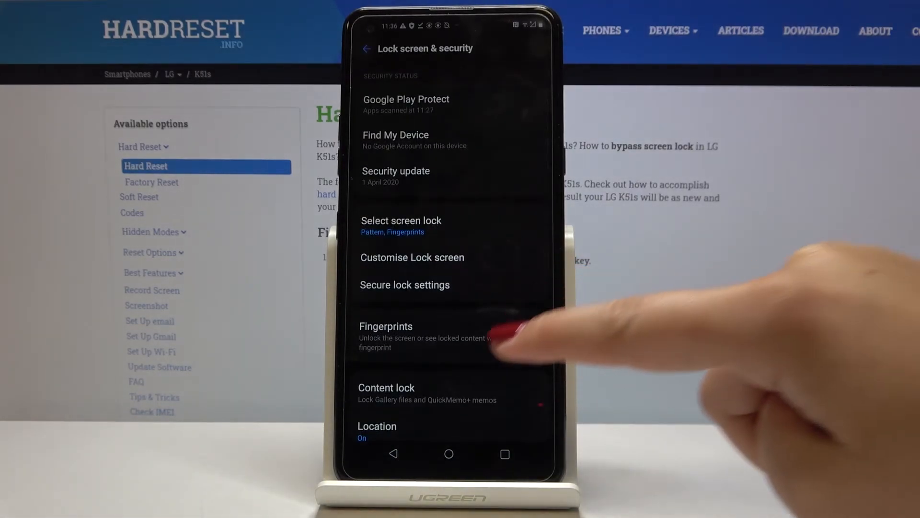
{"action": "left_click", "coordinate": [402, 220]}
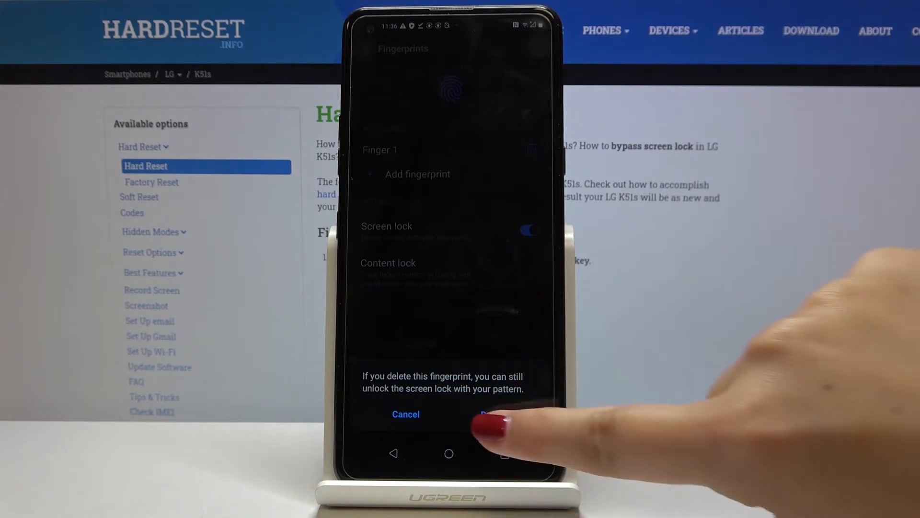
{"action": "left_click", "coordinate": [499, 414]}
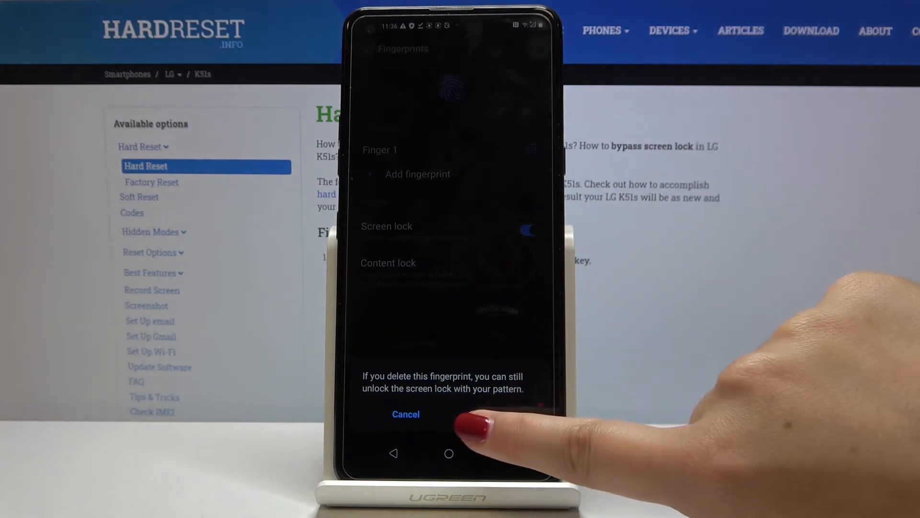